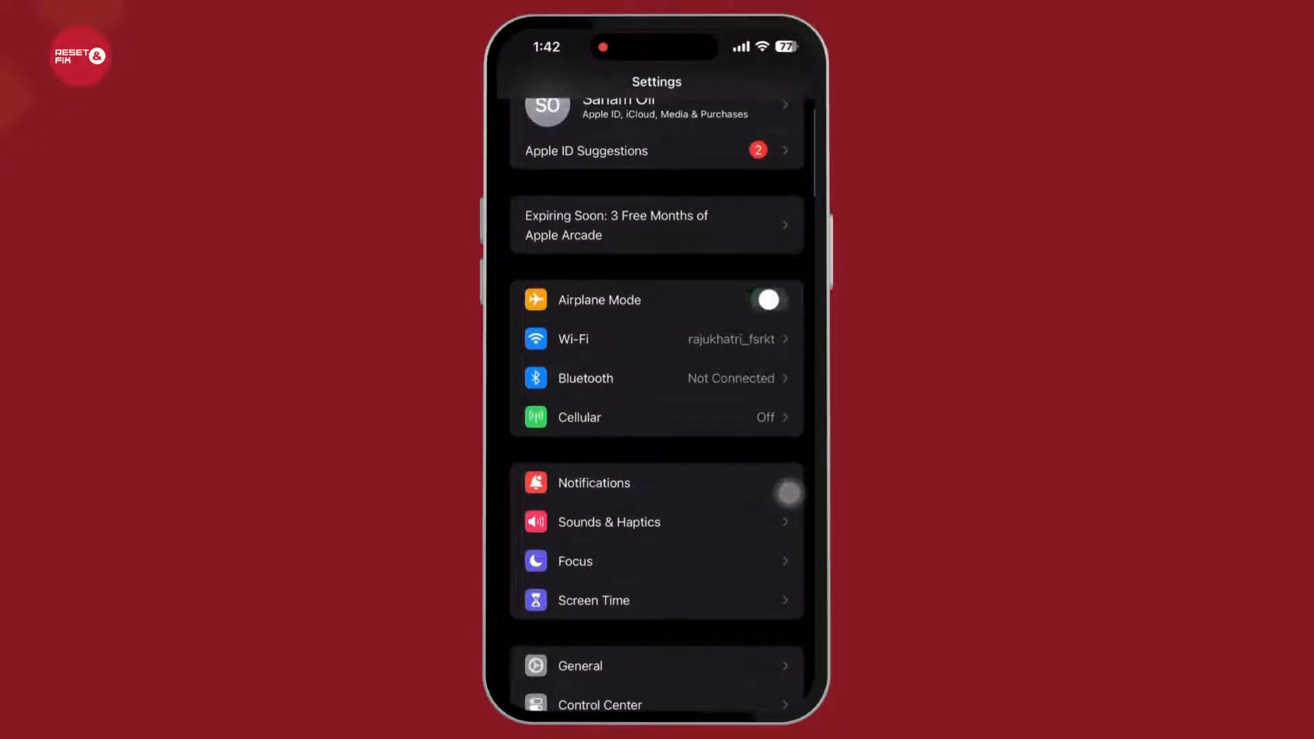
- Toggle Airplane Mode on, then back off to restart wireless connections
{"action": "left_click", "coordinate": [764, 299]}
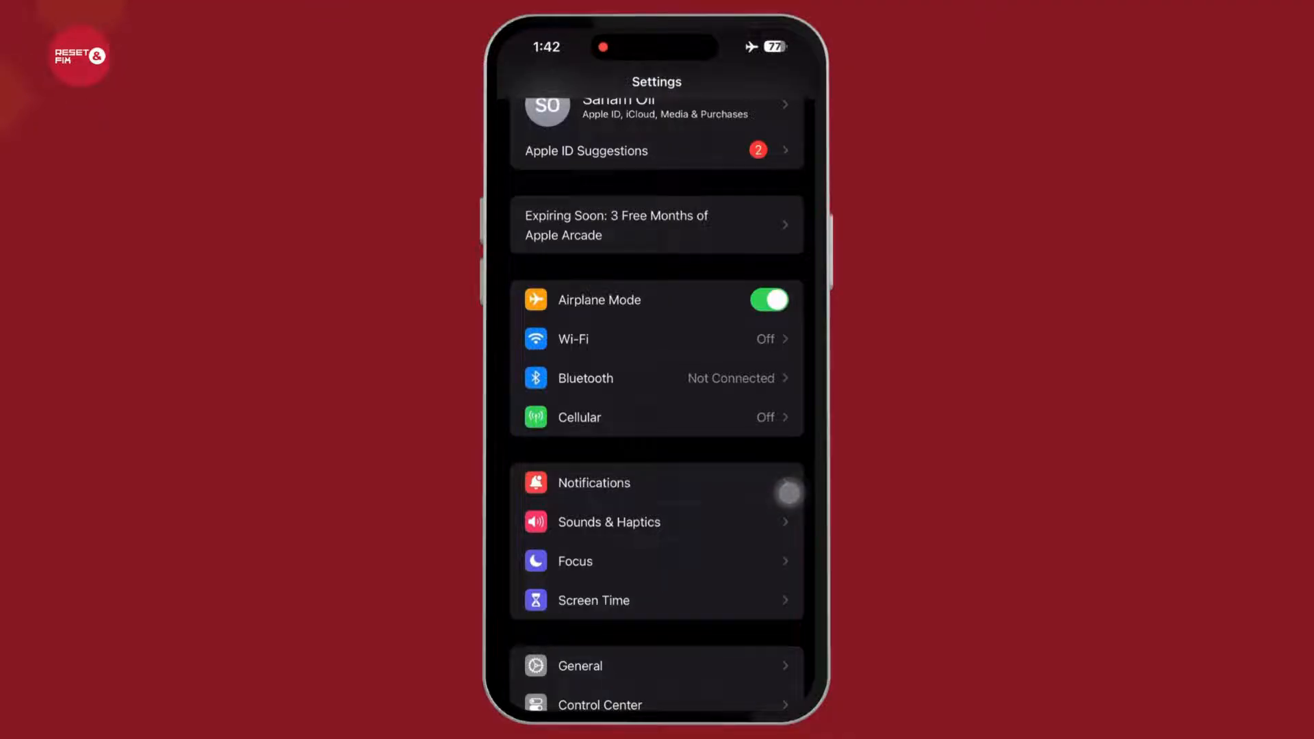
{"action": "left_click", "coordinate": [765, 299]}
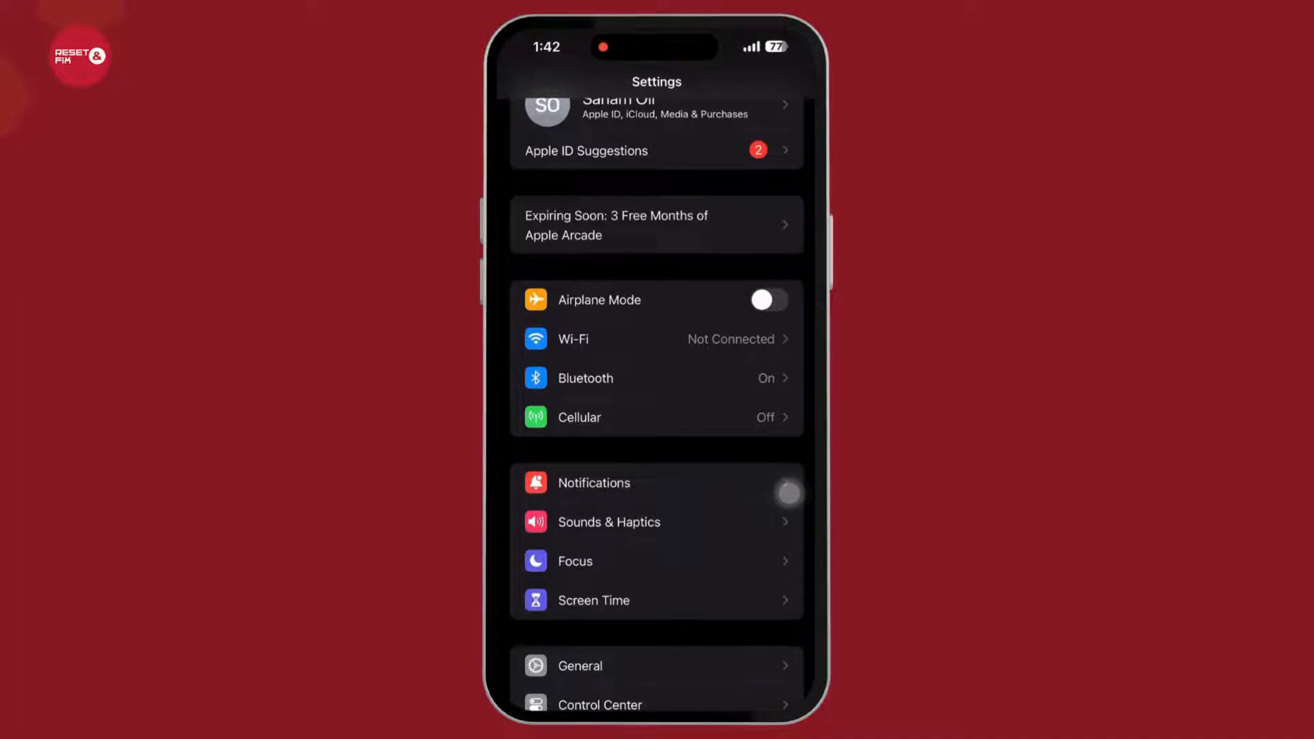
{"action": "scroll", "scroll_direction": "down", "scroll_amount": 3}
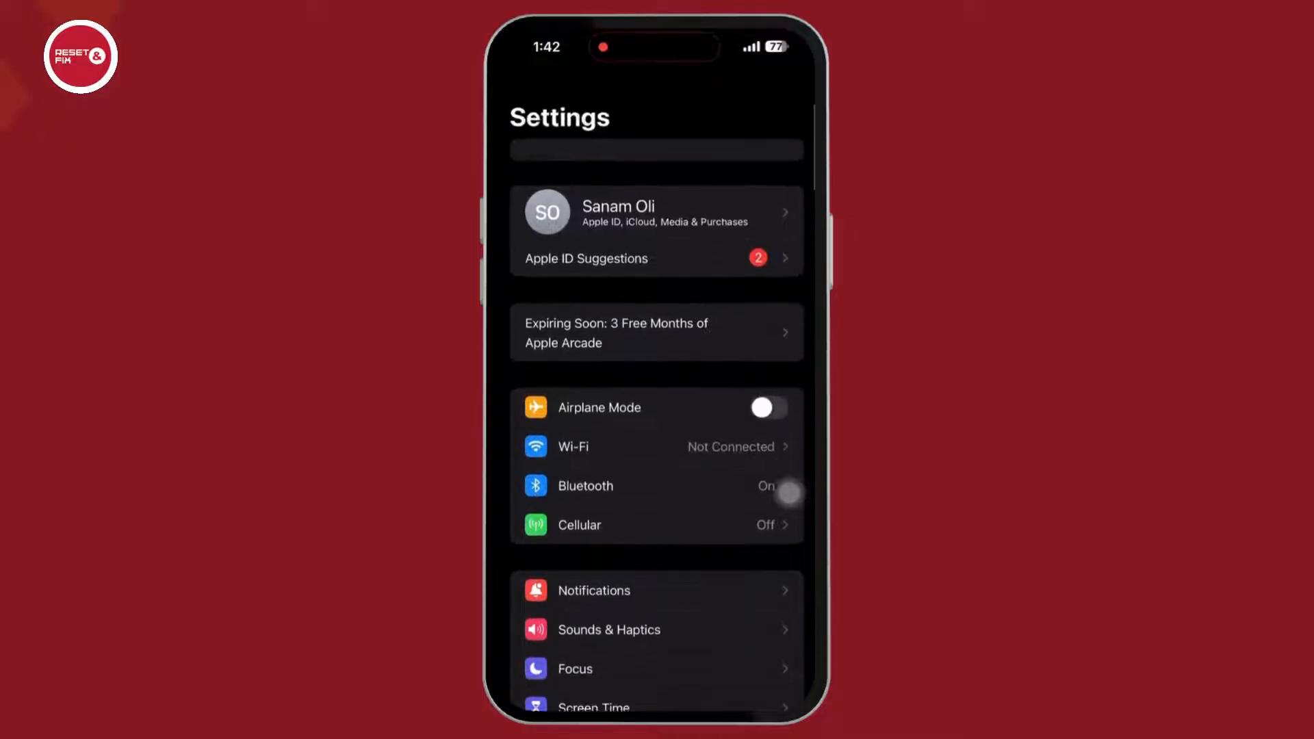
- Review the Voice & Data options under Cellular, leaving 5G Auto selected
{"action": "left_click", "coordinate": [579, 525]}
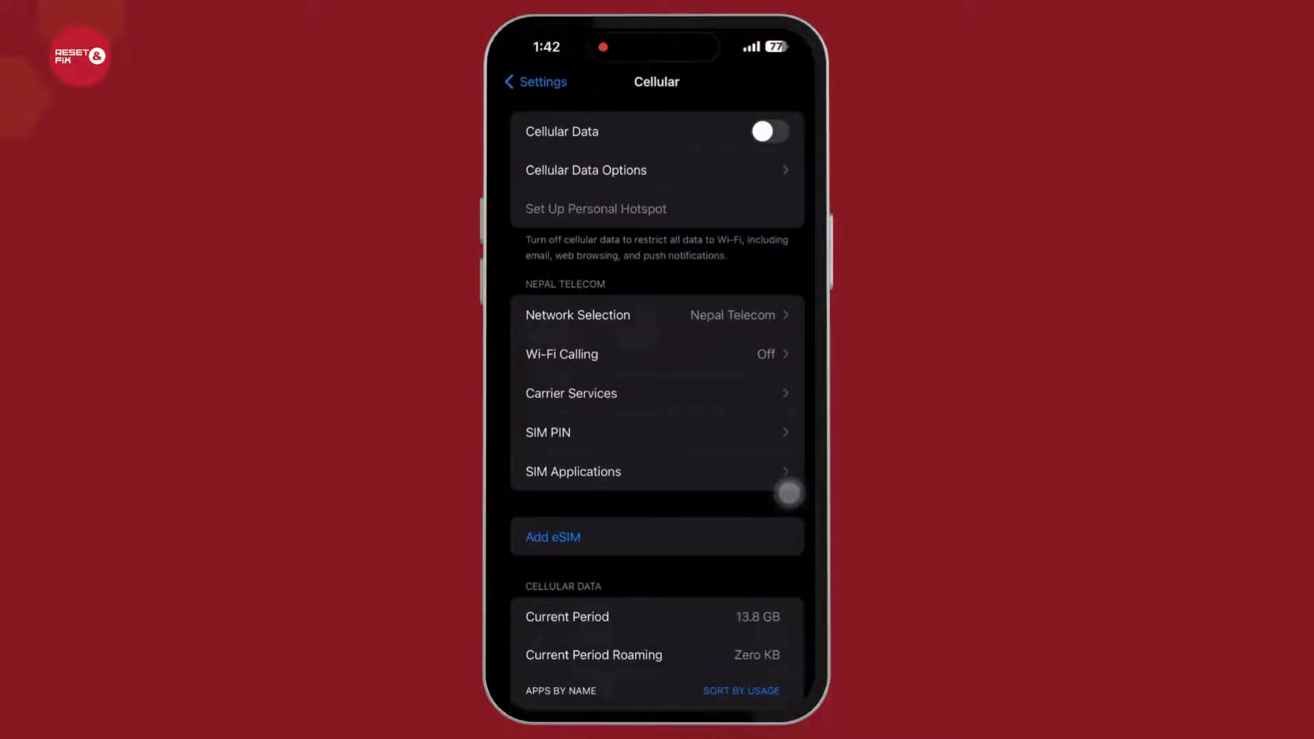
{"action": "left_click", "coordinate": [585, 170]}
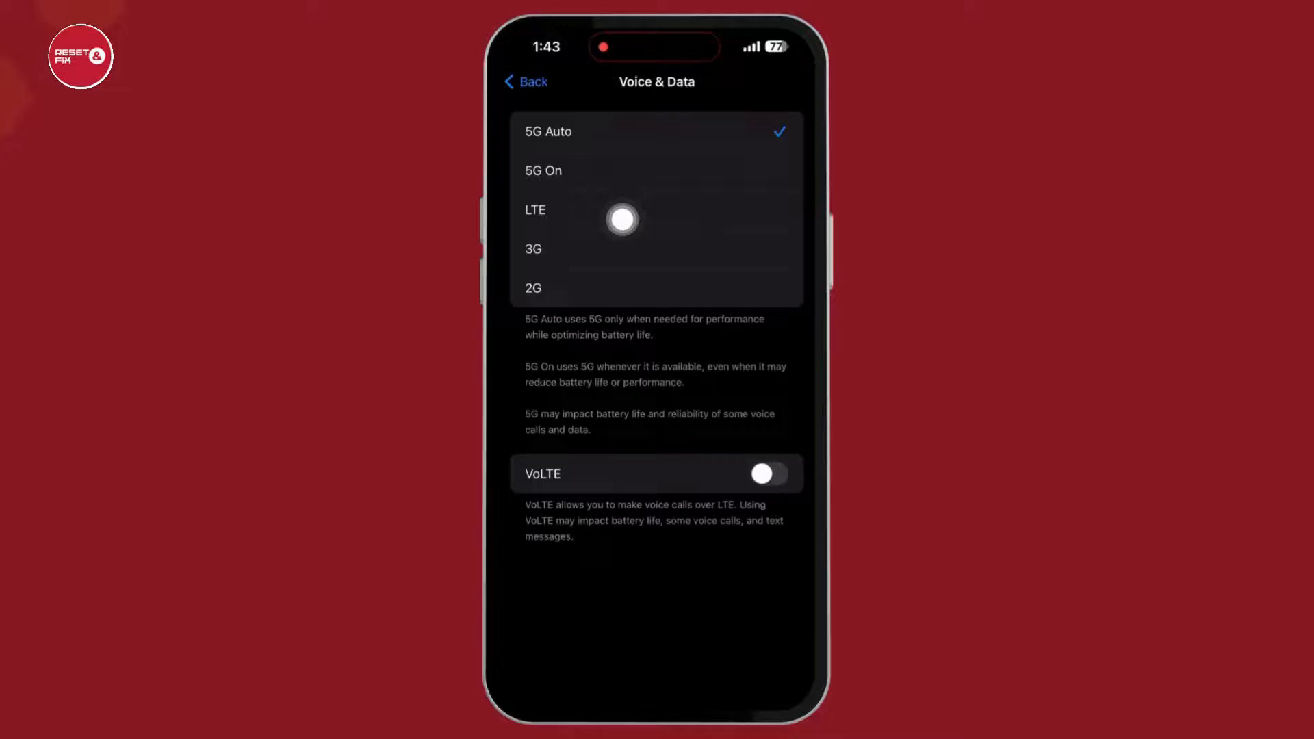
{"action": "mouse_move", "coordinate": [706, 204]}
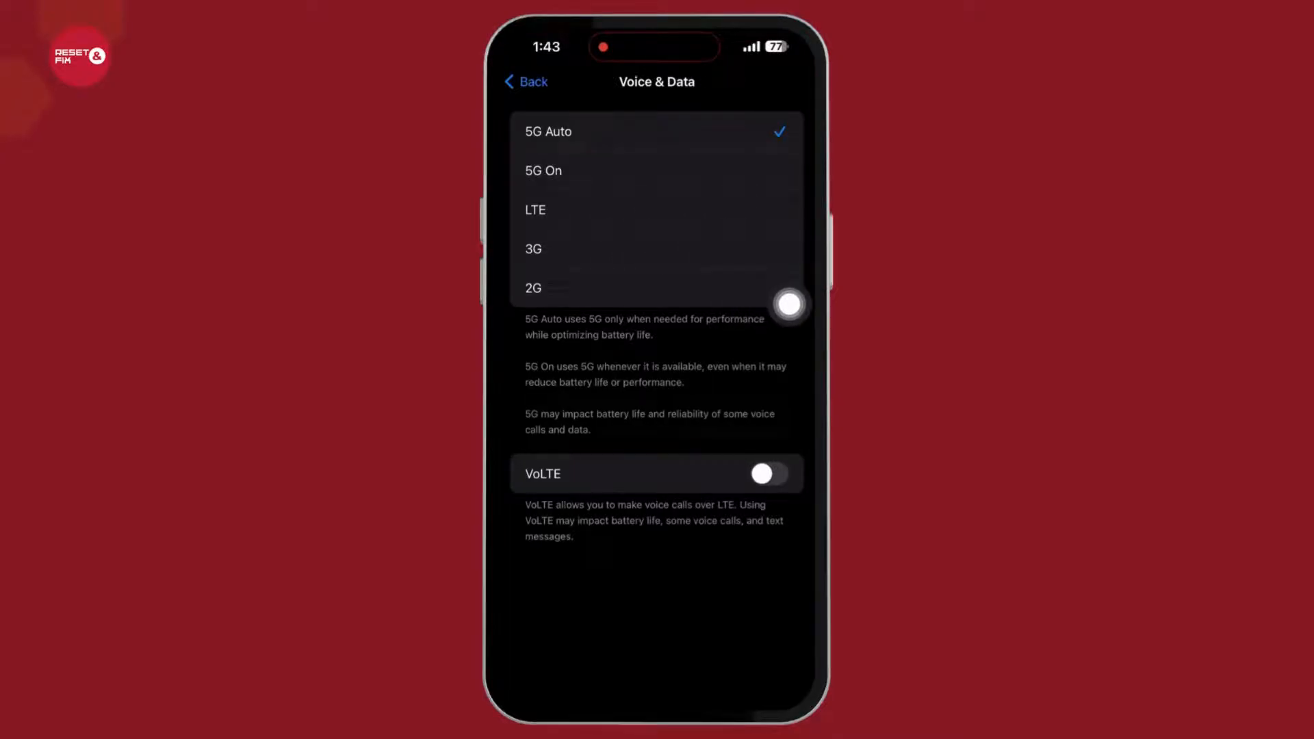
{"action": "left_click", "coordinate": [526, 82]}
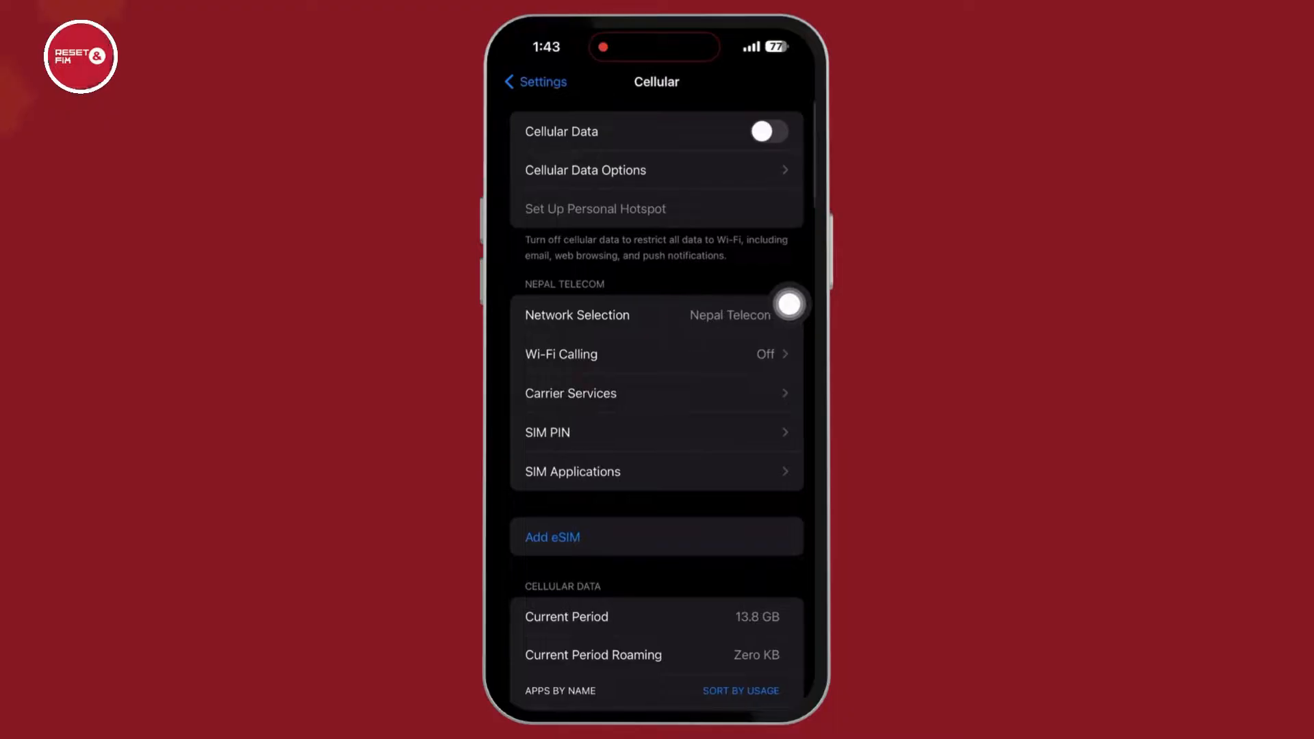
- View the connected Wi-Fi network's details, then return to the main Settings list
{"action": "left_click", "coordinate": [534, 82]}
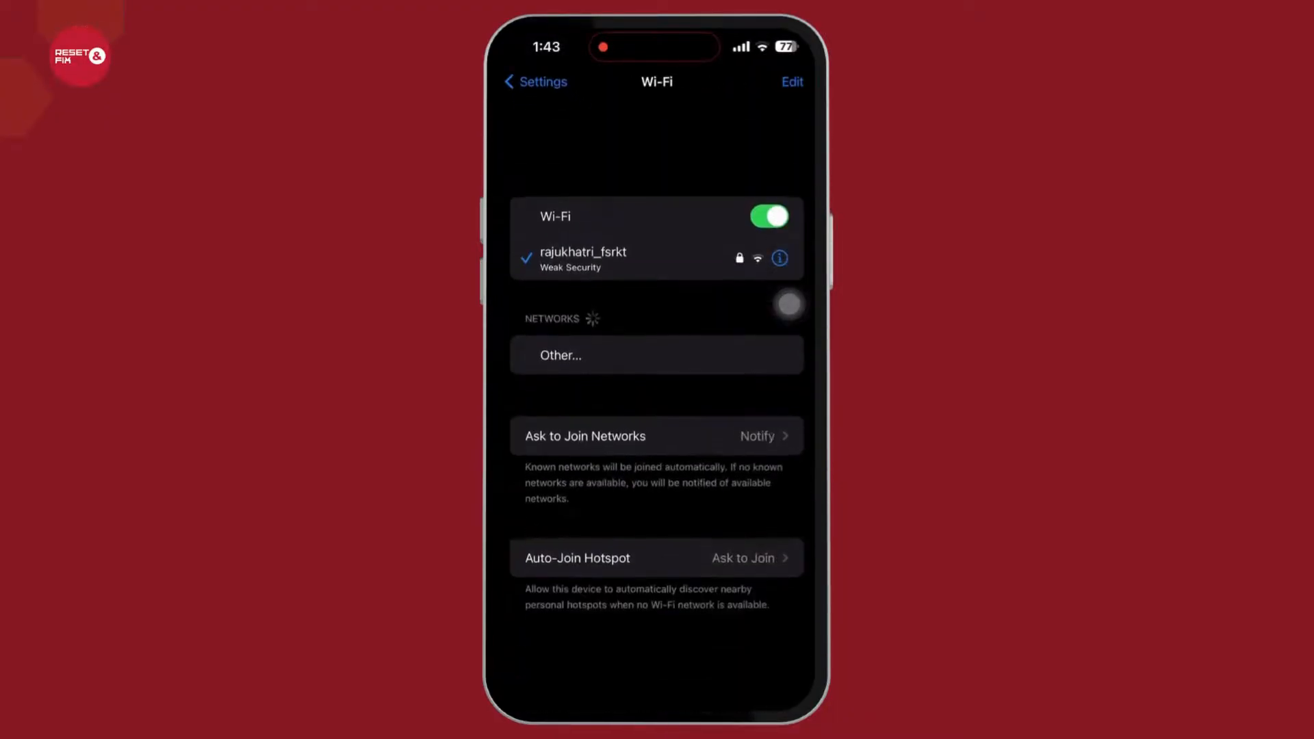
{"action": "left_click", "coordinate": [779, 257]}
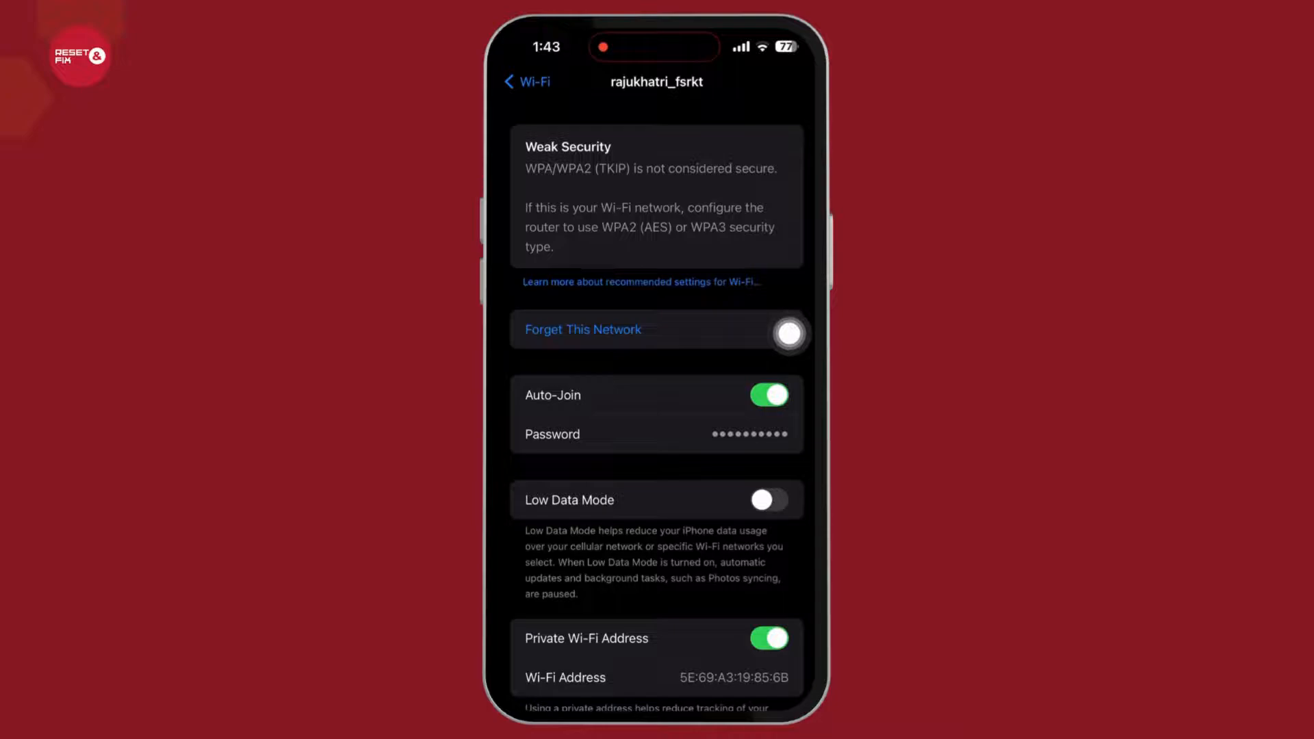
{"action": "left_click", "coordinate": [526, 81]}
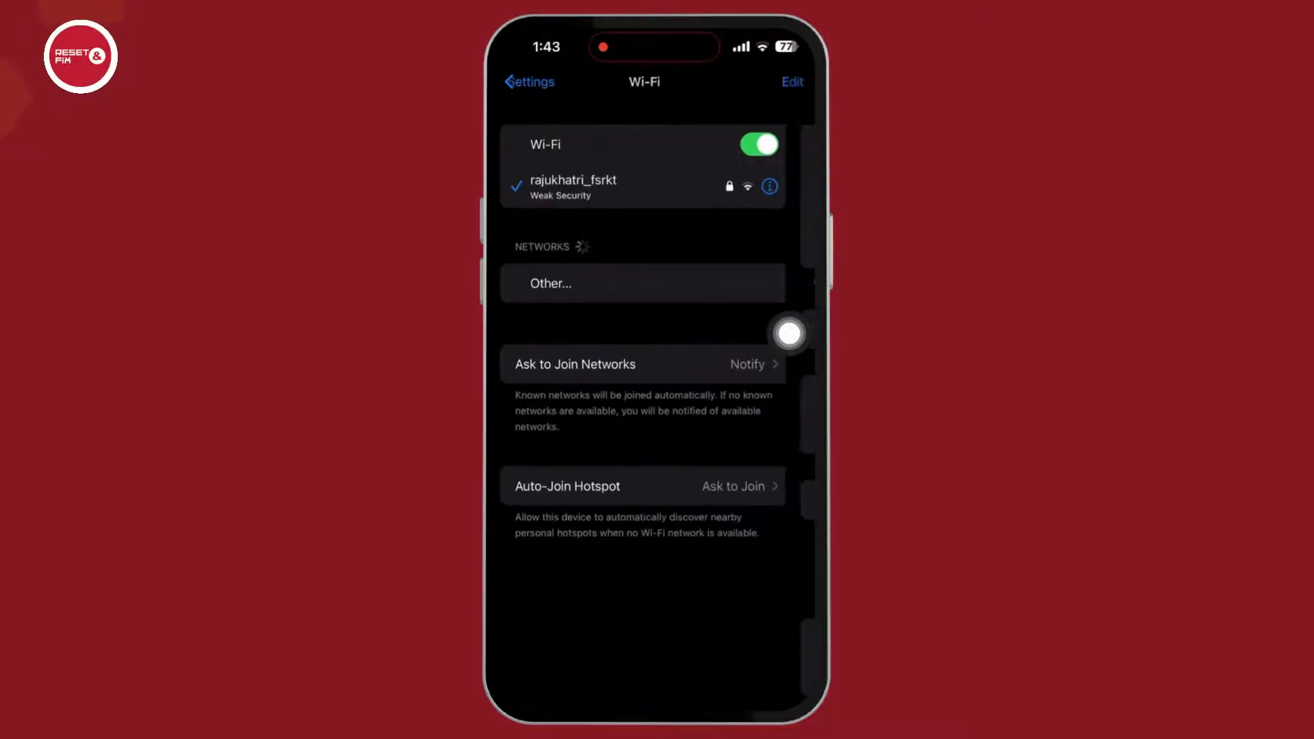
{"action": "left_click", "coordinate": [528, 82]}
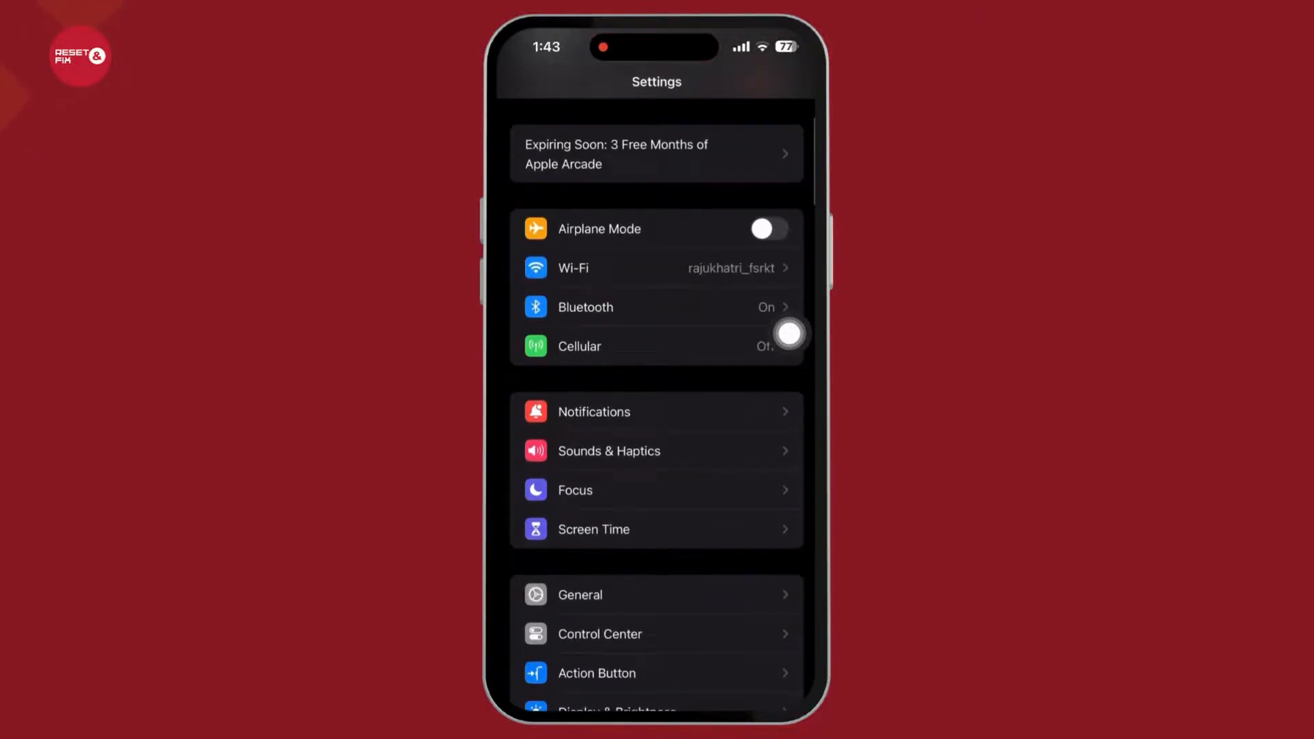
- Show the reset options under General > Transfer or Reset iPhone
{"action": "left_click", "coordinate": [579, 594]}
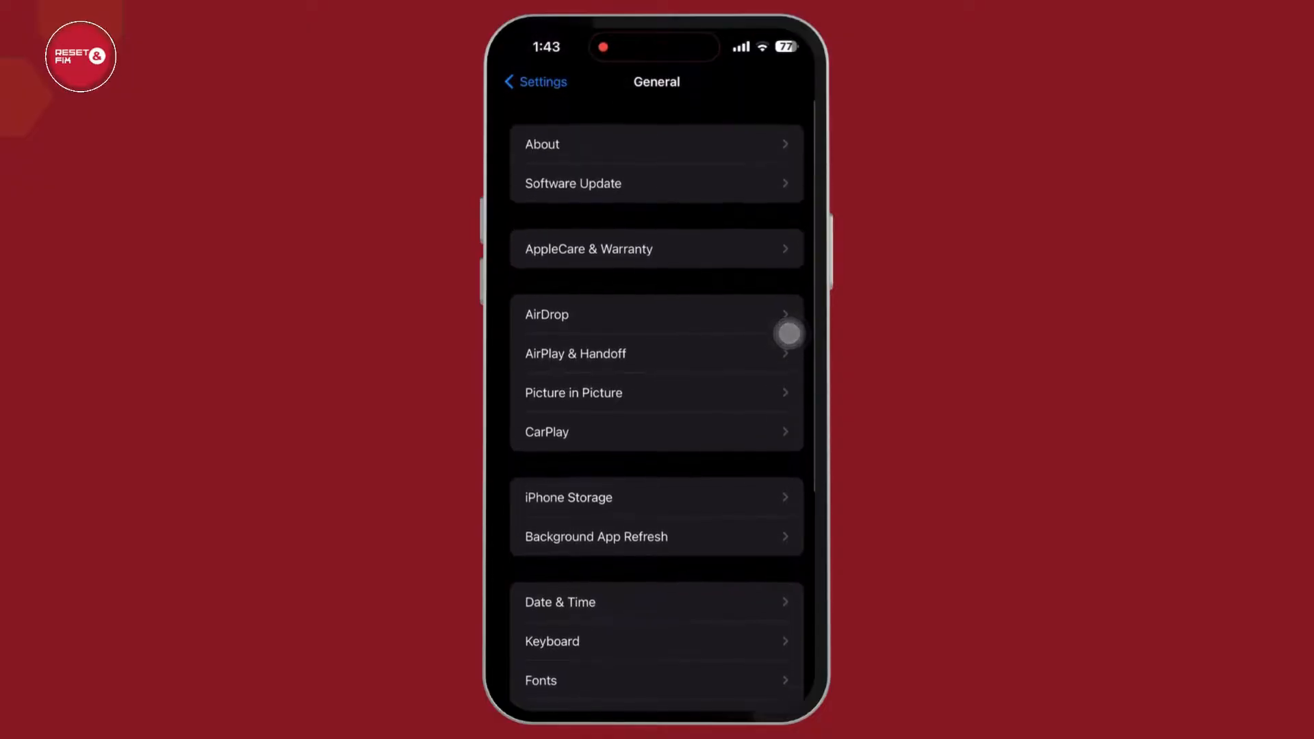
{"action": "scroll", "scroll_direction": "down", "scroll_amount": 3}
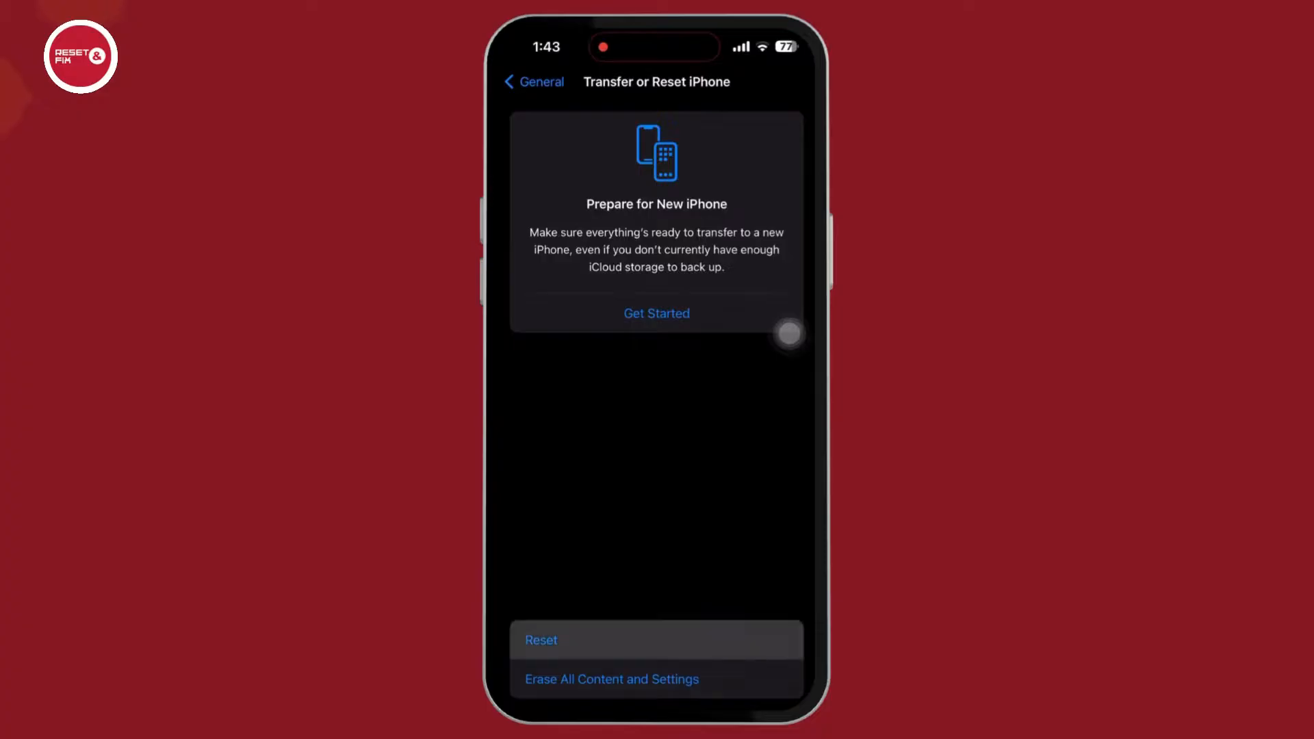
{"action": "left_click", "coordinate": [541, 639]}
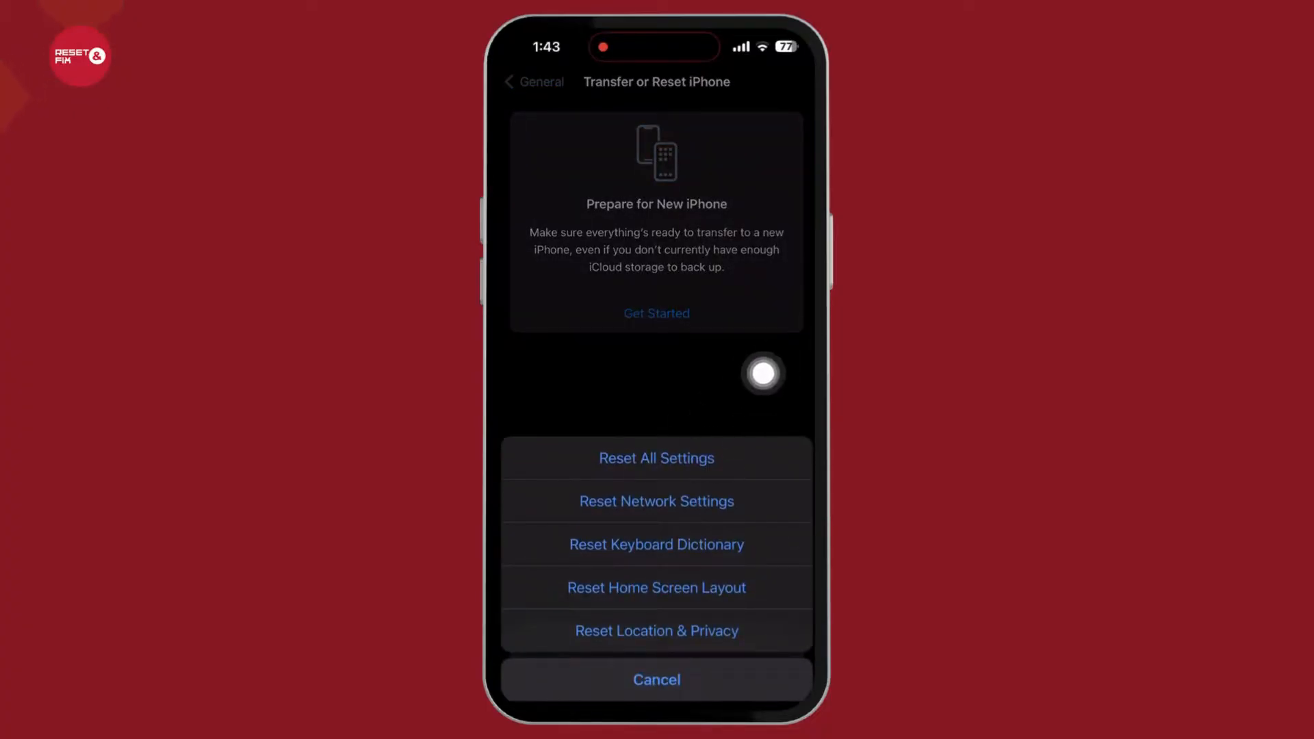